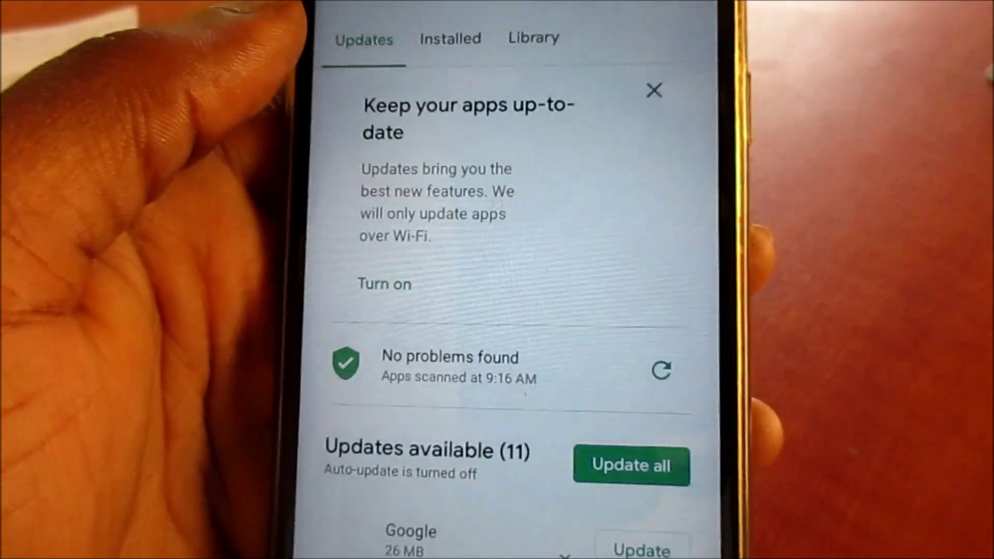
Scroll down through the Updates list of the 11 apps awaiting updates
scroll(down, 3)
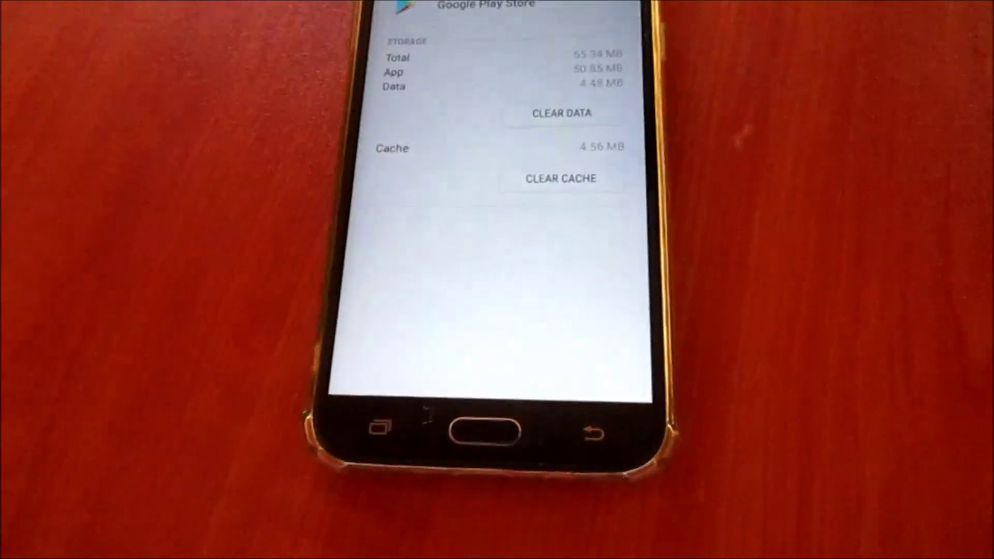
Clear the Google Play Store's stored app data from its Storage settings
click(561, 112)
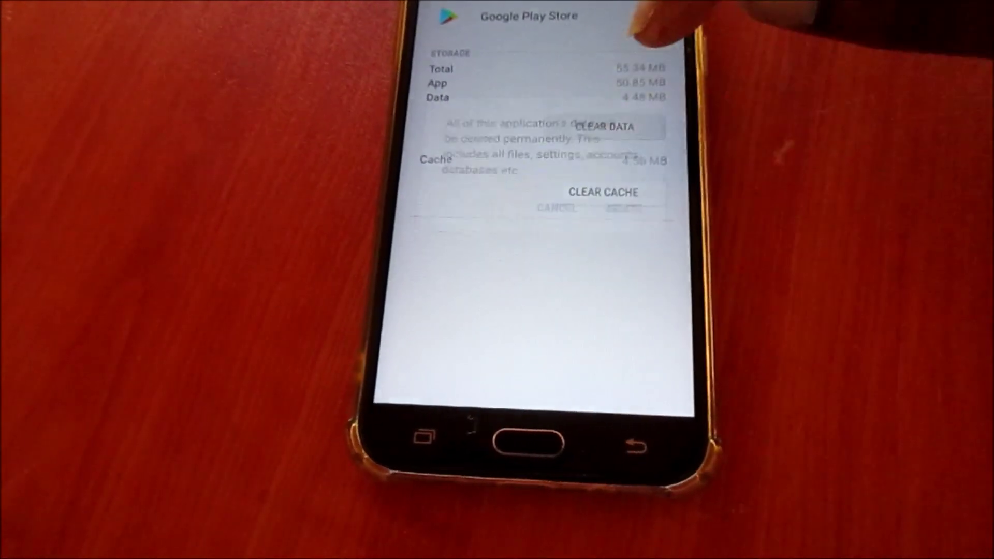